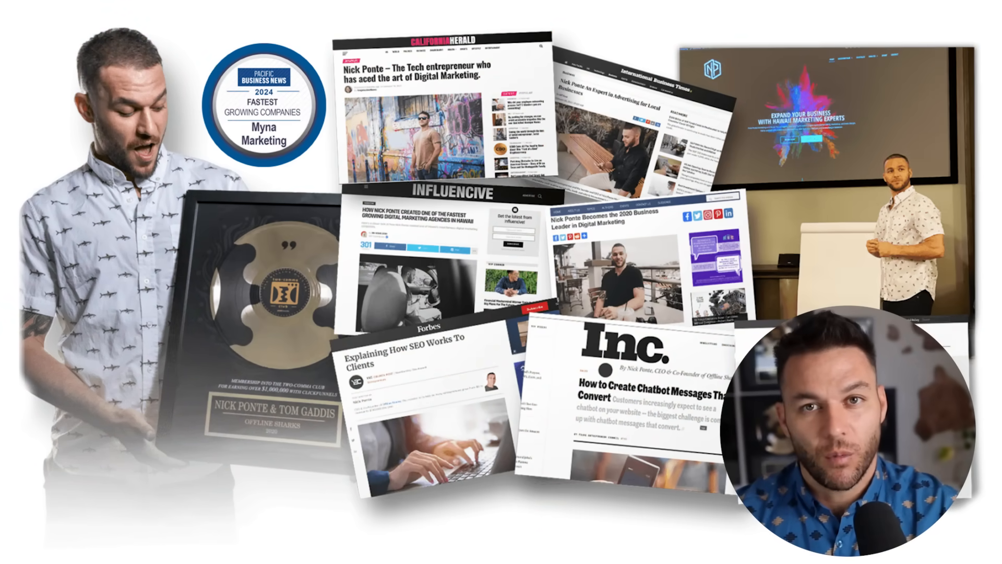
# - Browse the Opal gallery, then create the Blog Writer mini-app and open it in App view
pyautogui.scroll(-3)
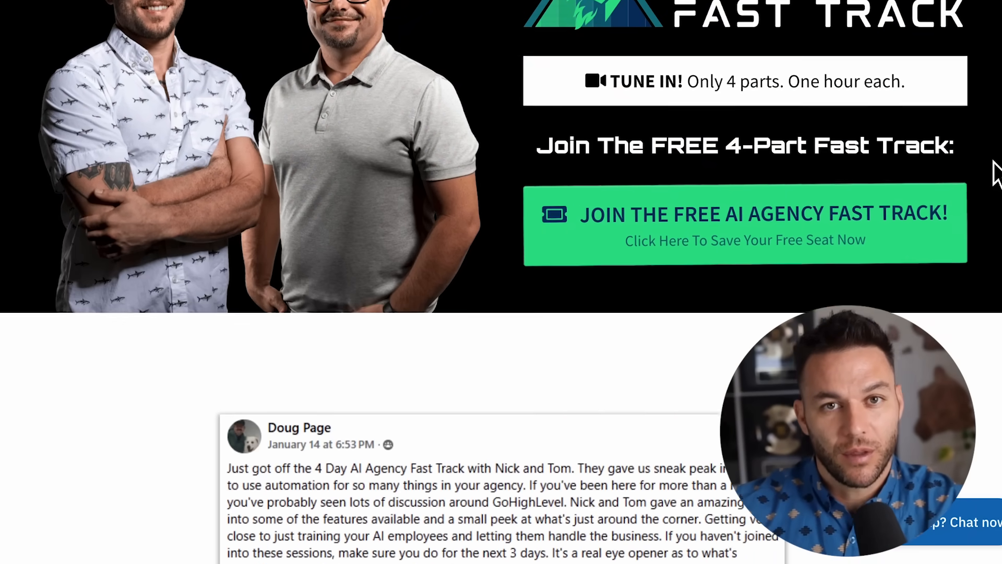
pyautogui.scroll(-3)
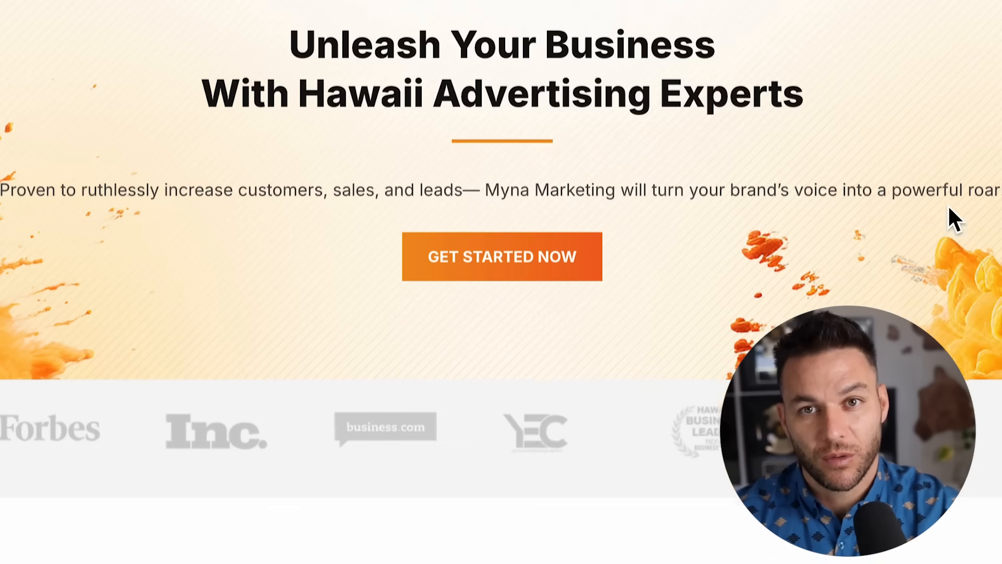
pyautogui.scroll(-3)
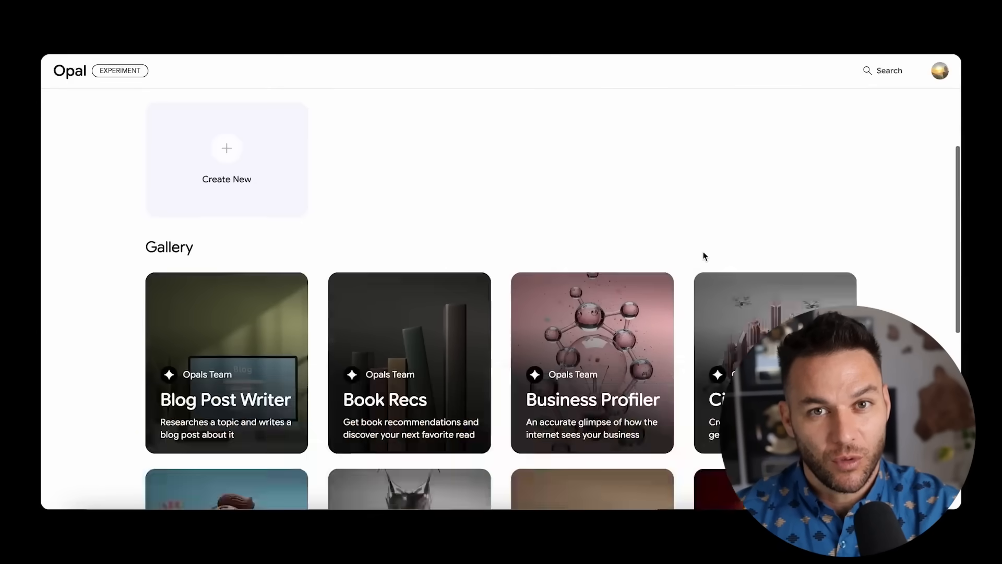
pyautogui.scroll(-3)
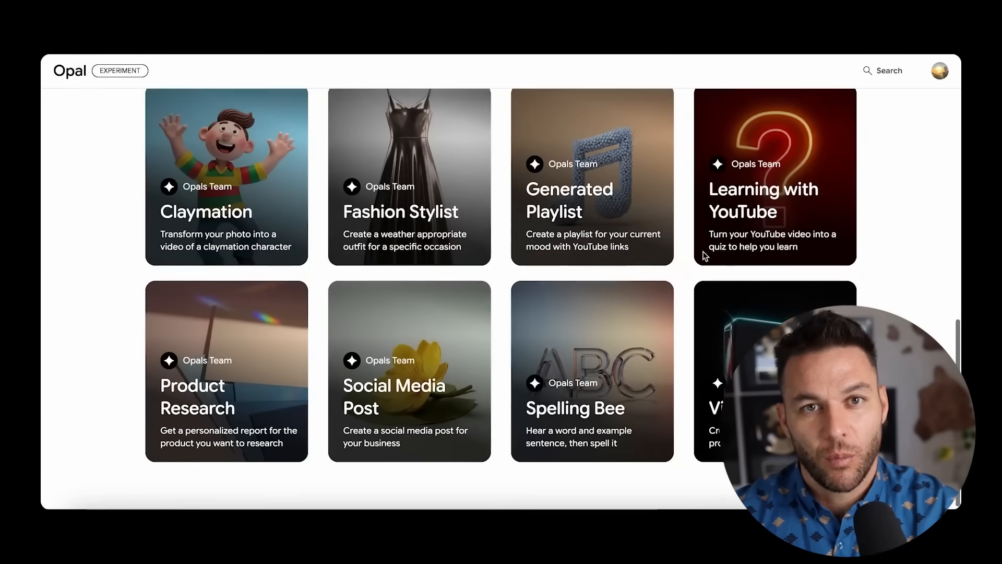
pyautogui.scroll(3)
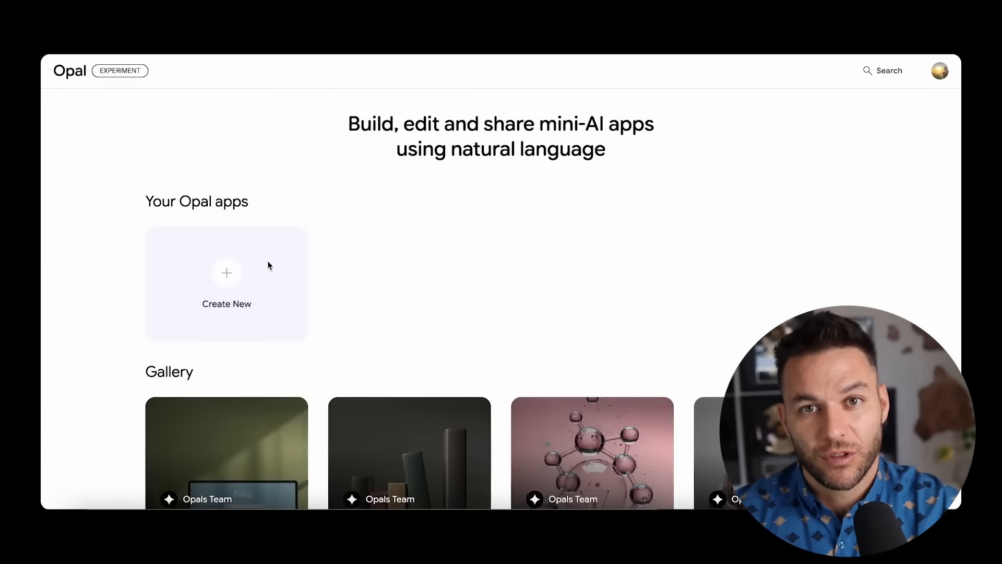
pyautogui.click(226, 273)
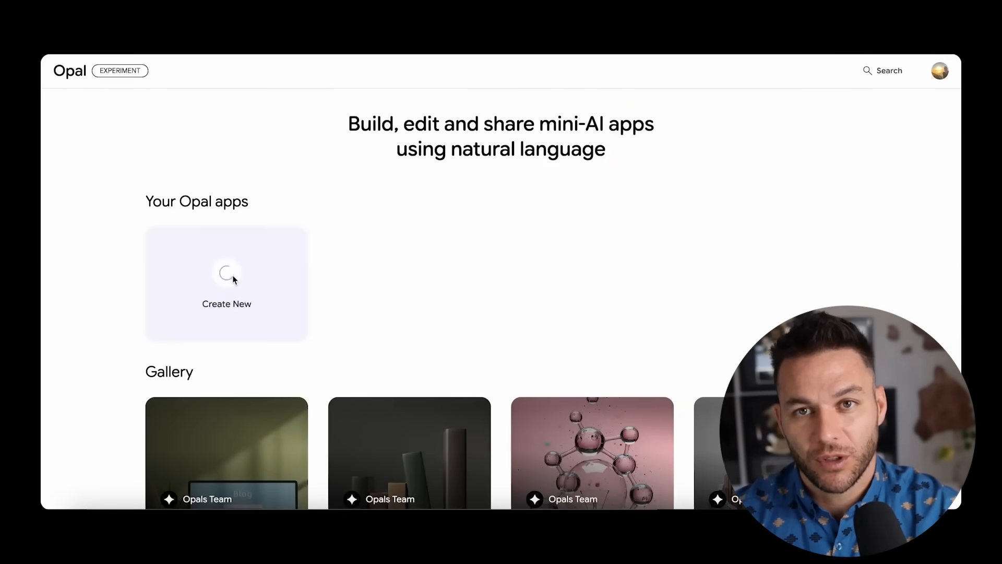
pyautogui.click(226, 283)
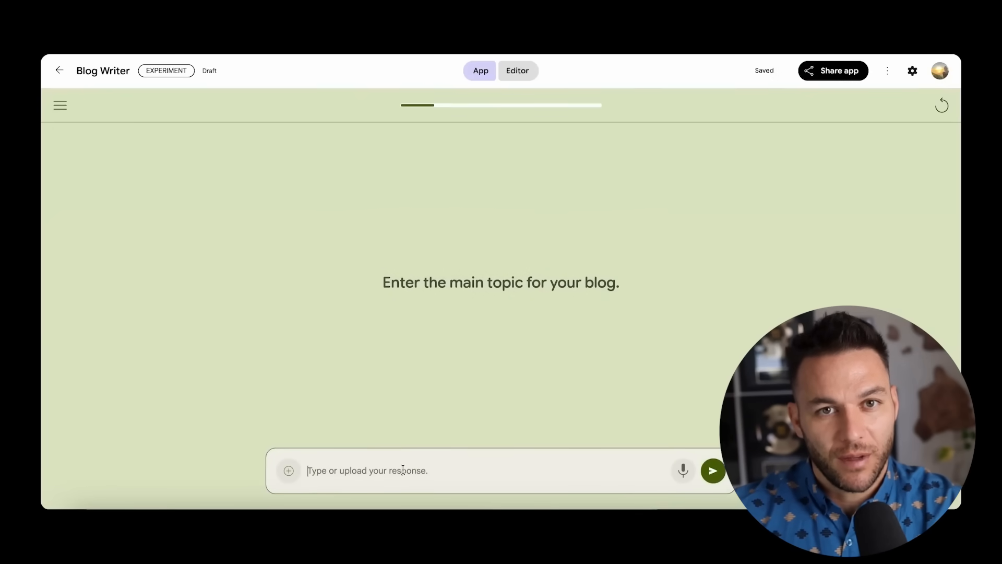
# - Submit the topic 'Future is no-code' with tech freelance context, then show the Editor node graph
pyautogui.write('Future is no-code')
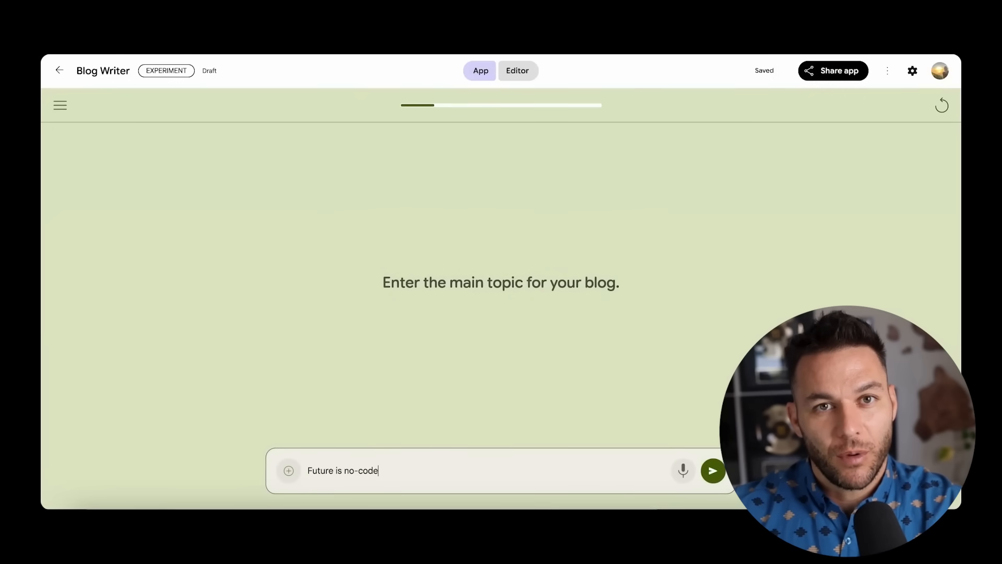
pyautogui.click(712, 470)
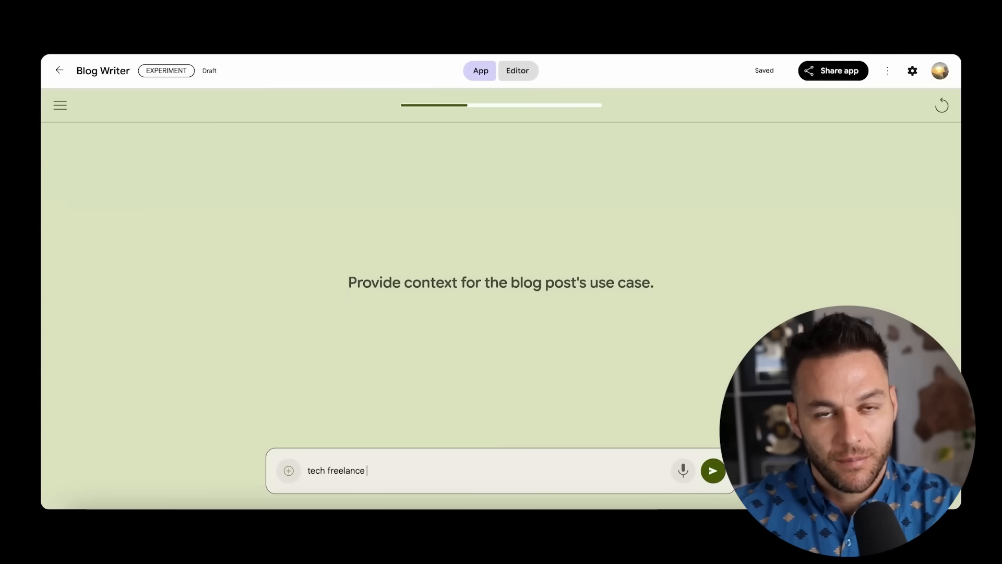
pyautogui.click(712, 470)
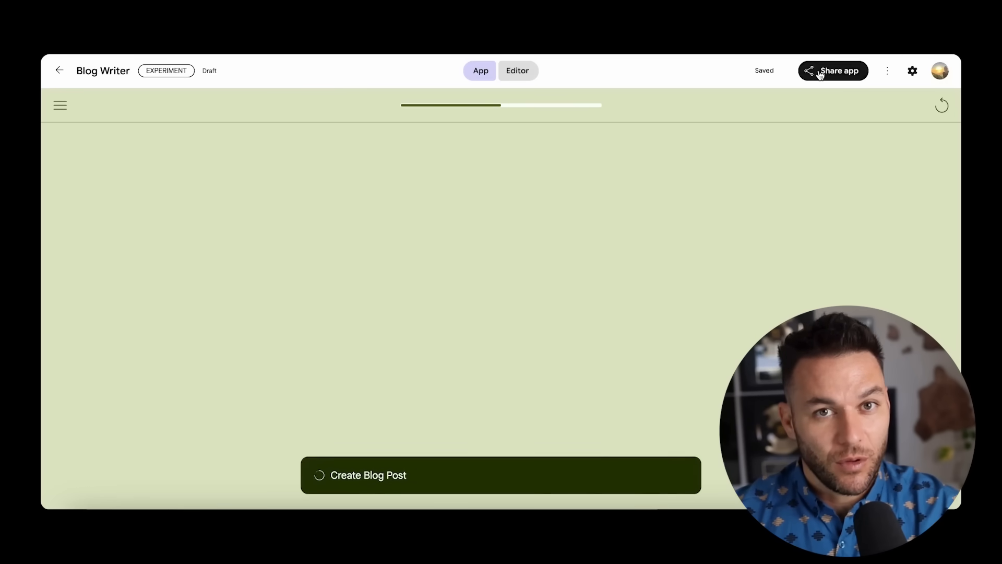
pyautogui.click(833, 70)
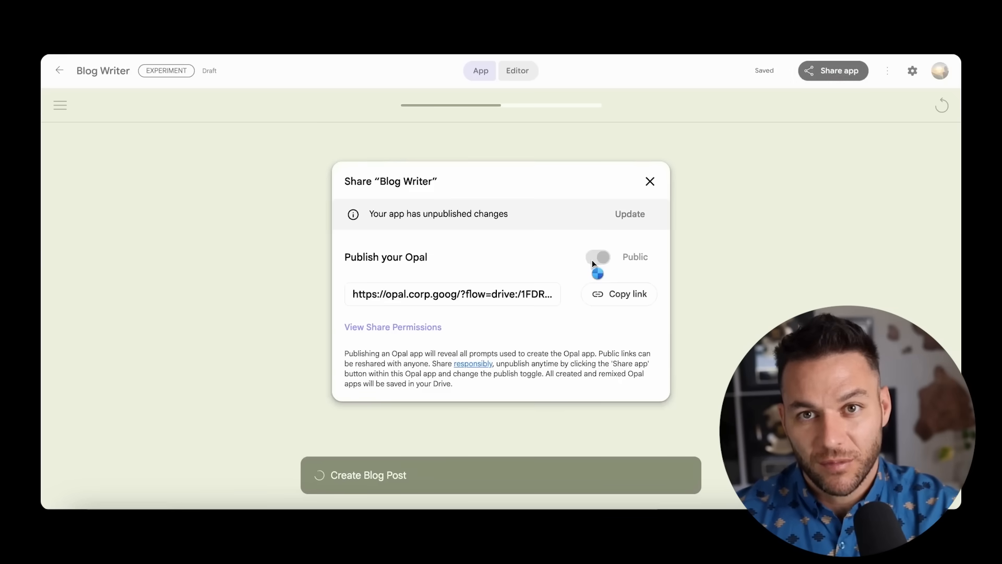
pyautogui.click(597, 256)
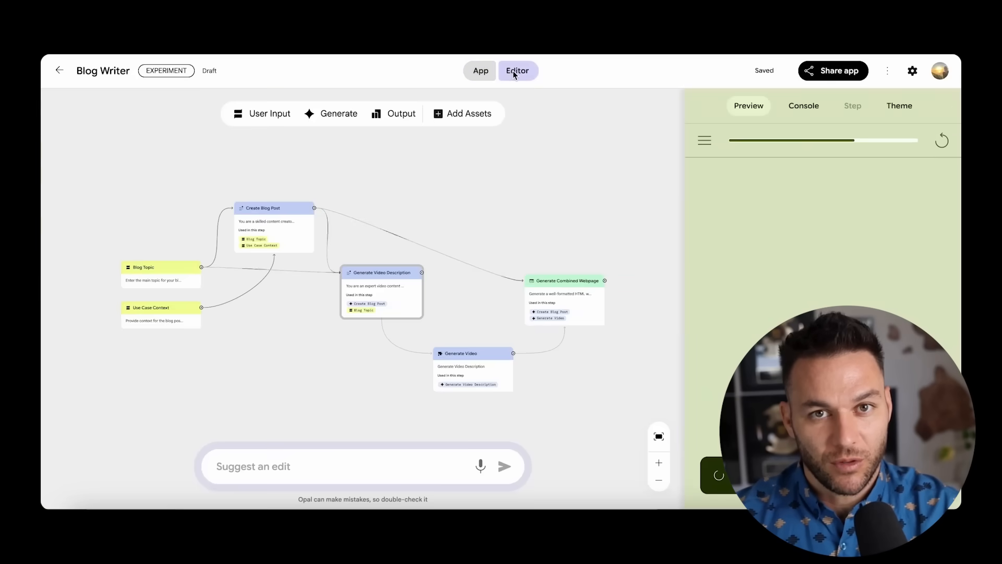
pyautogui.moveTo(502, 176)
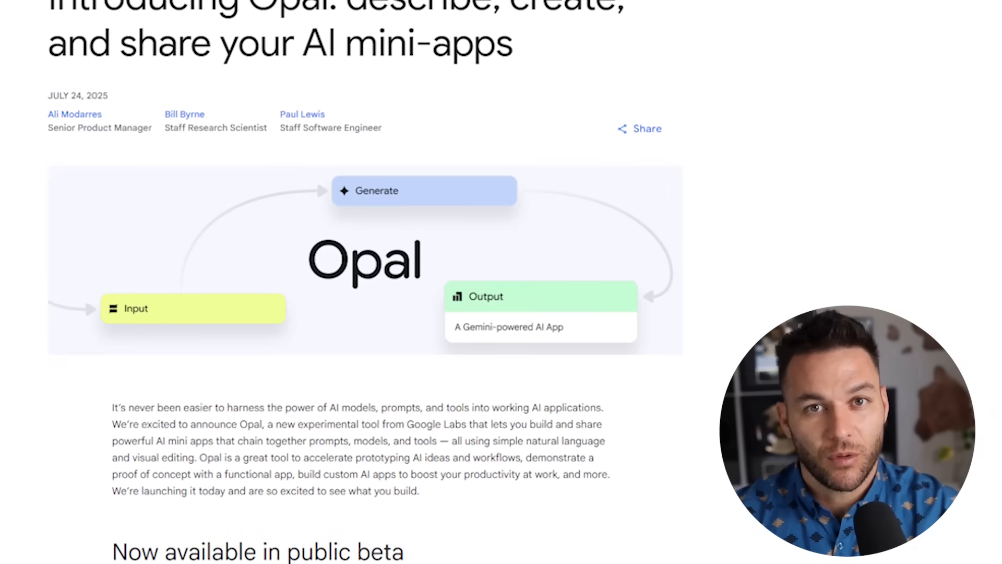
pyautogui.scroll(-3)
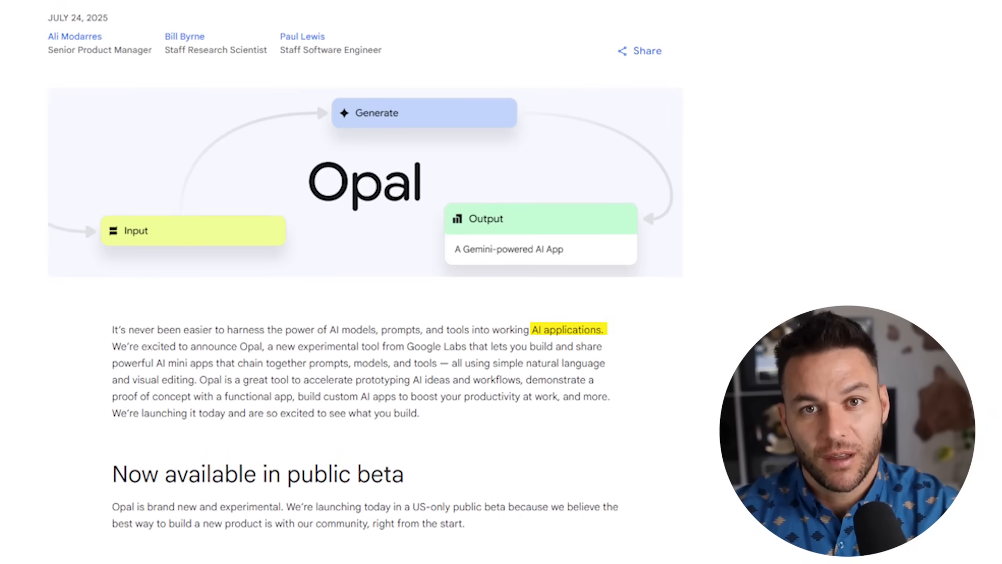
pyautogui.scroll(-3)
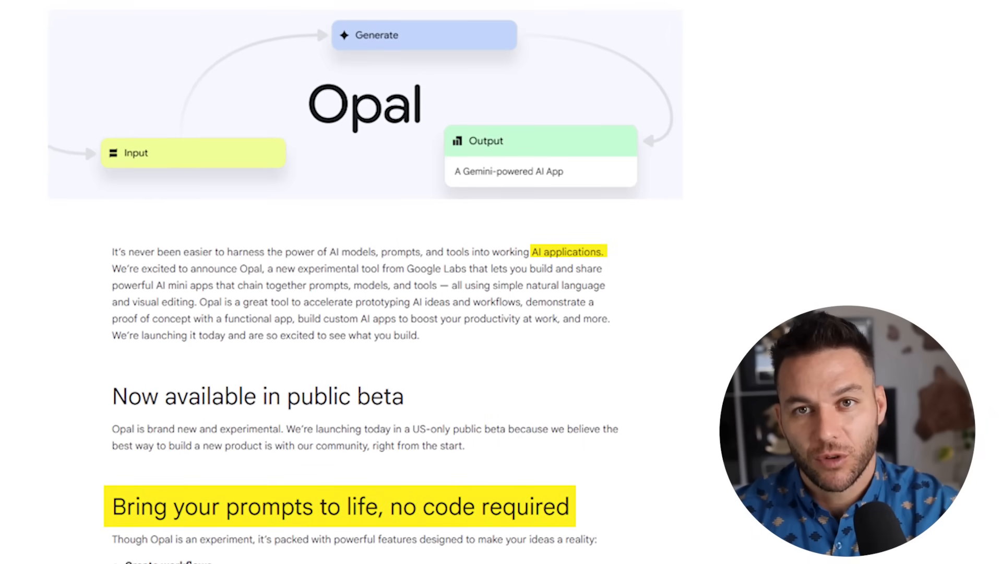
pyautogui.scroll(-3)
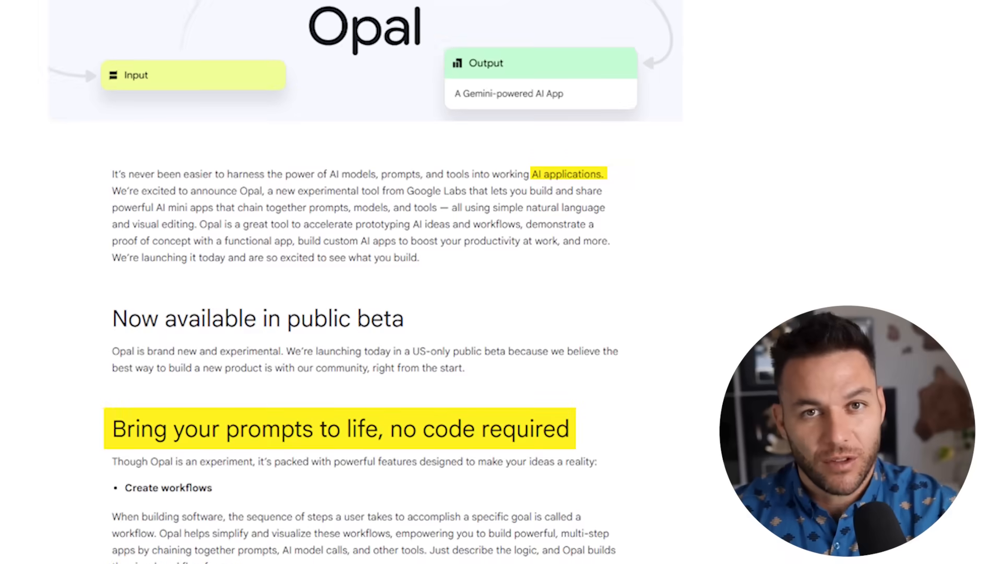
pyautogui.scroll(-3)
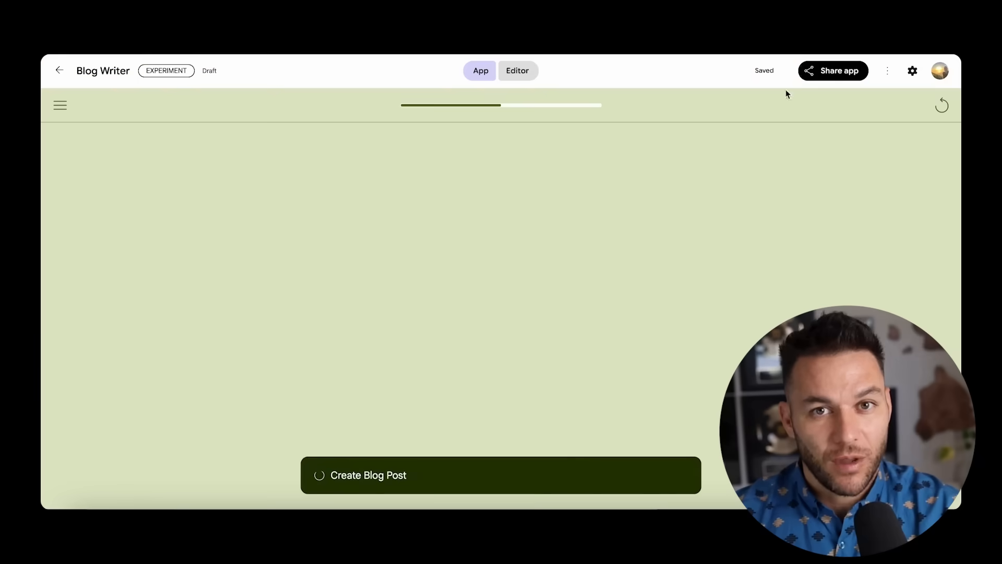
# - Close the Blog Writer share settings and return to the Opal home page gallery
pyautogui.click(832, 70)
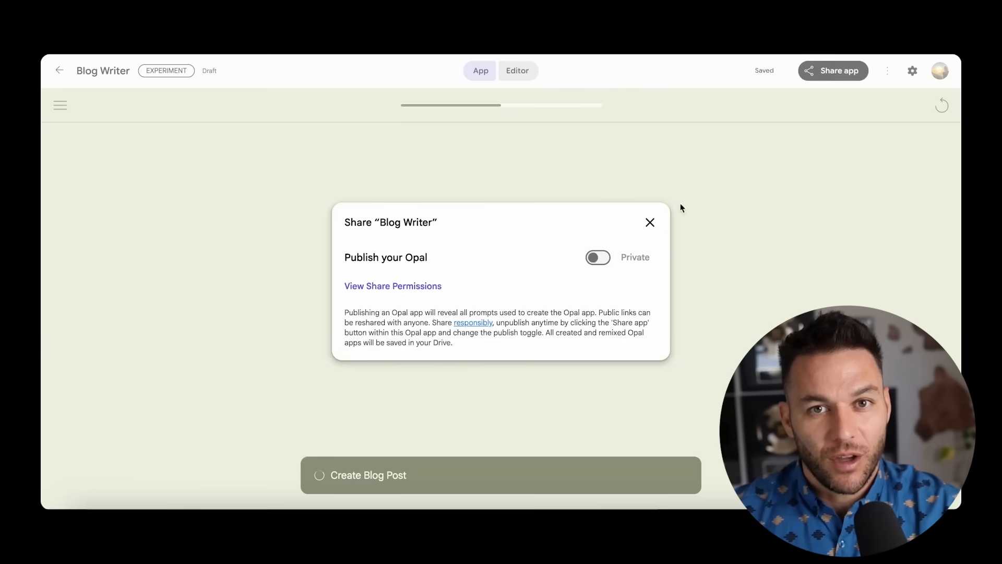
pyautogui.click(597, 257)
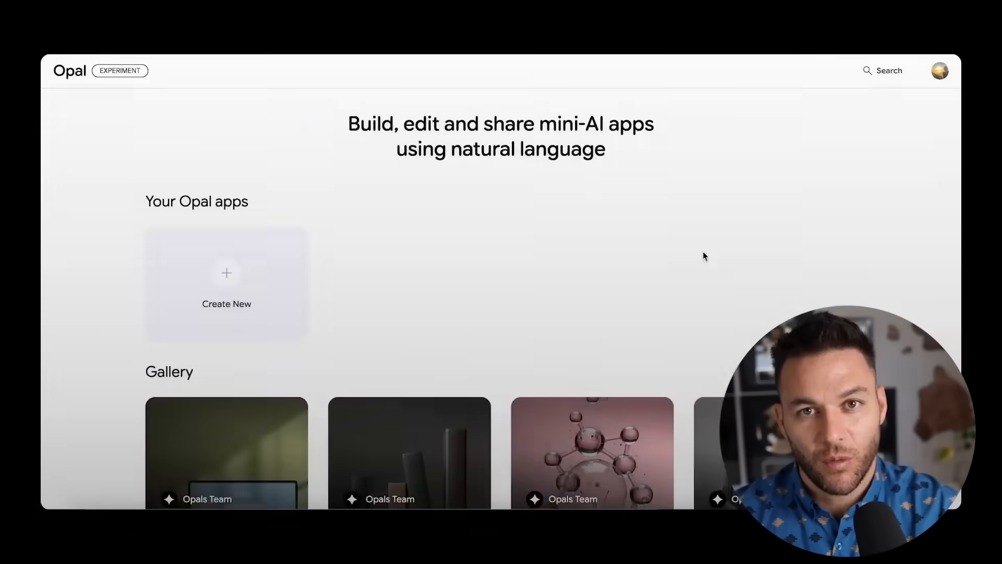
pyautogui.scroll(-3)
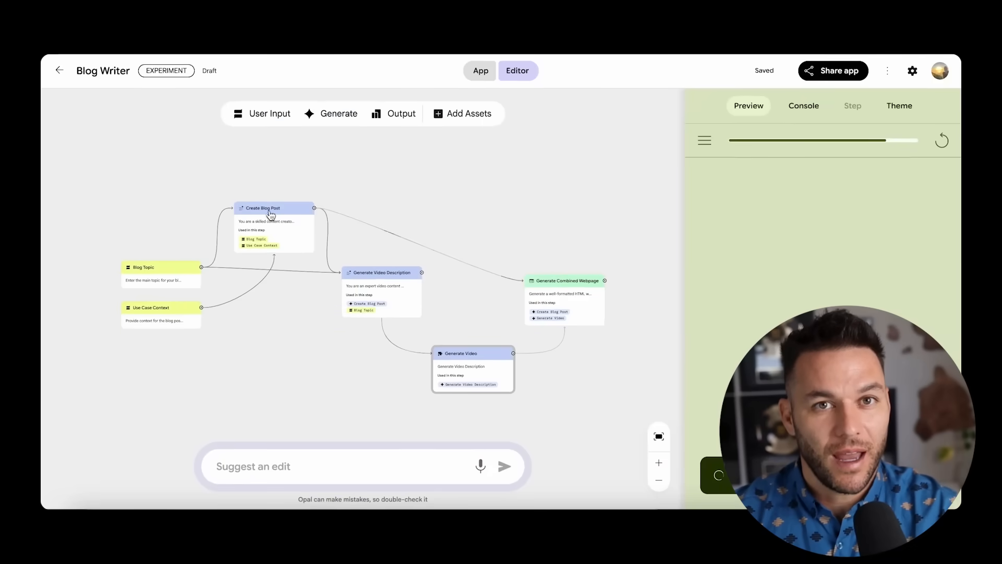
pyautogui.click(59, 70)
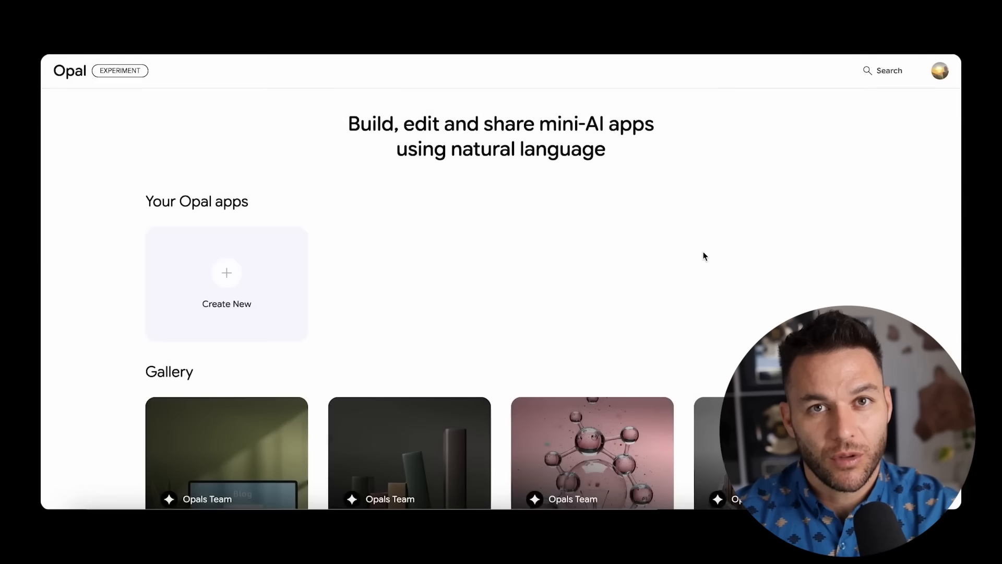
pyautogui.scroll(-3)
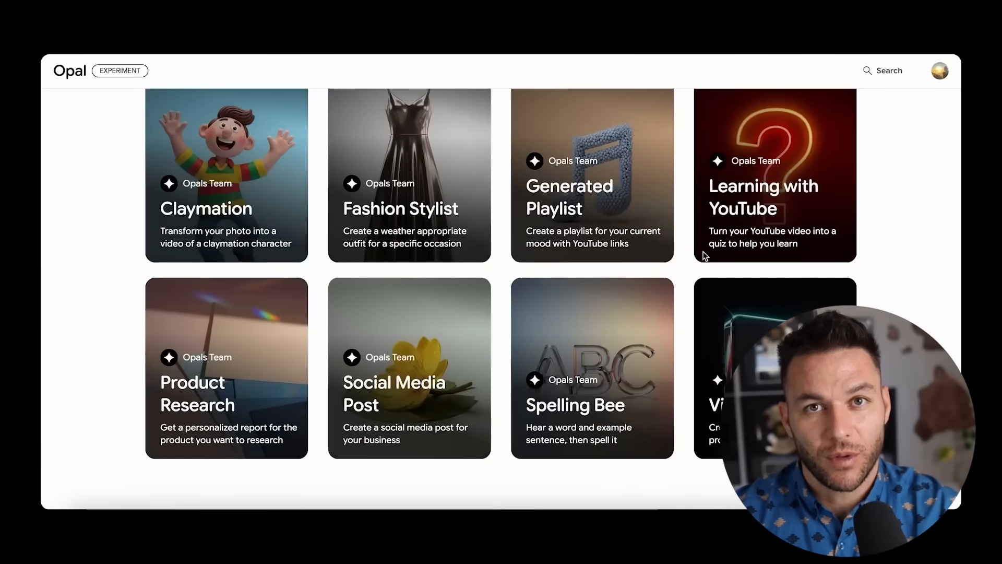
pyautogui.scroll(3)
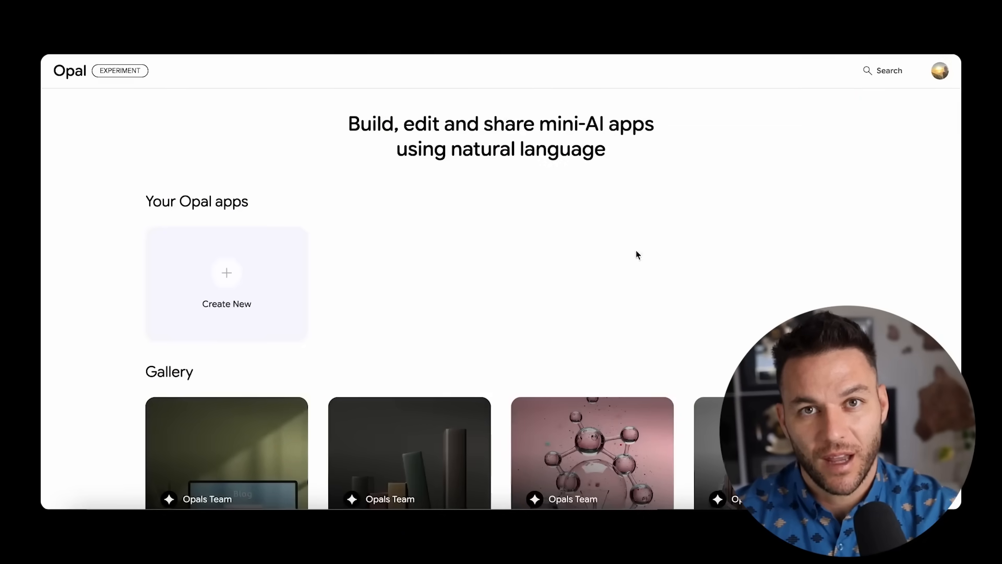
pyautogui.moveTo(233, 280)
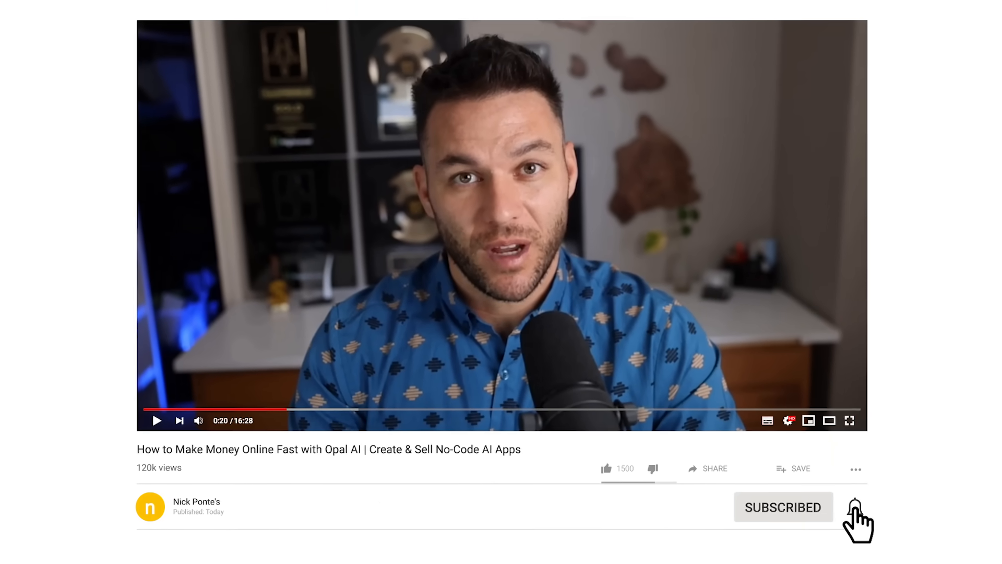
pyautogui.click(845, 496)
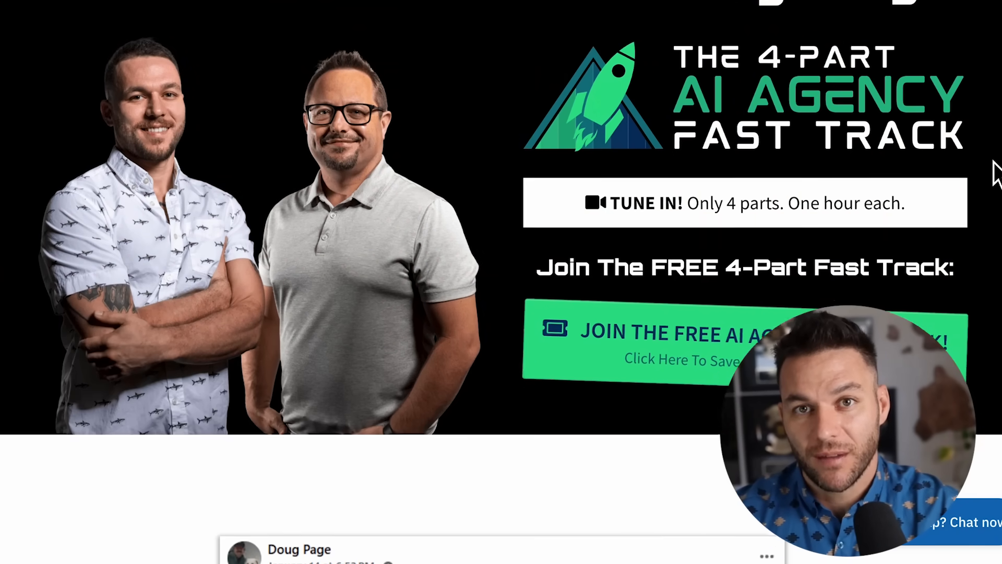
pyautogui.scroll(-3)
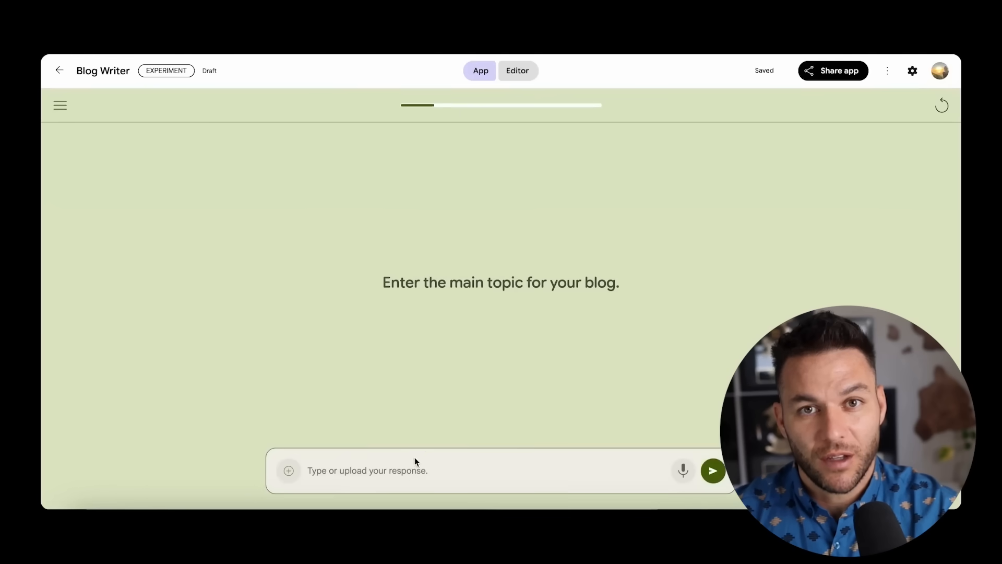
# - Enter the topic 'Future is n' and submit the 'tech freelance blogger' context to Blog Writer
pyautogui.write('Future is n')
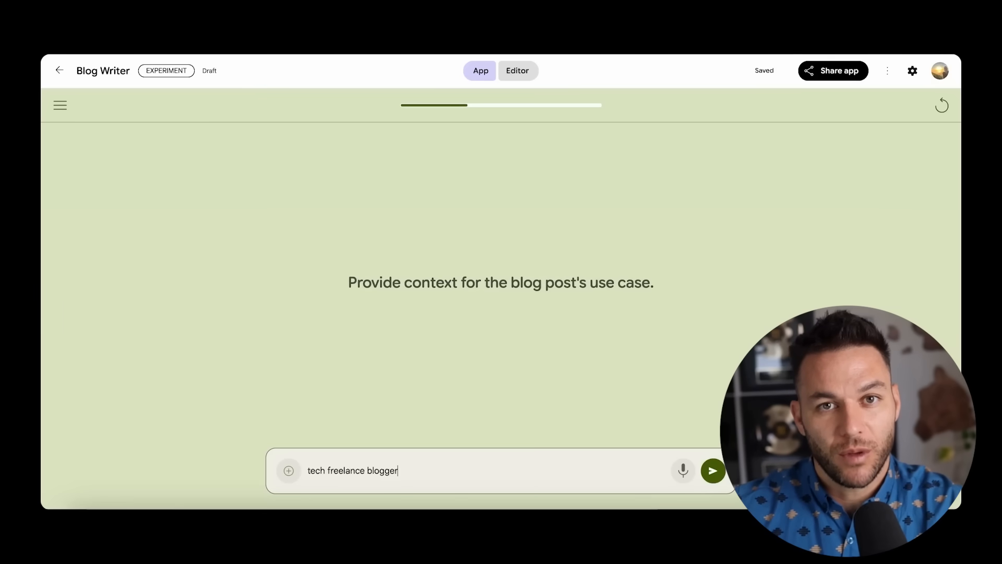
pyautogui.click(712, 470)
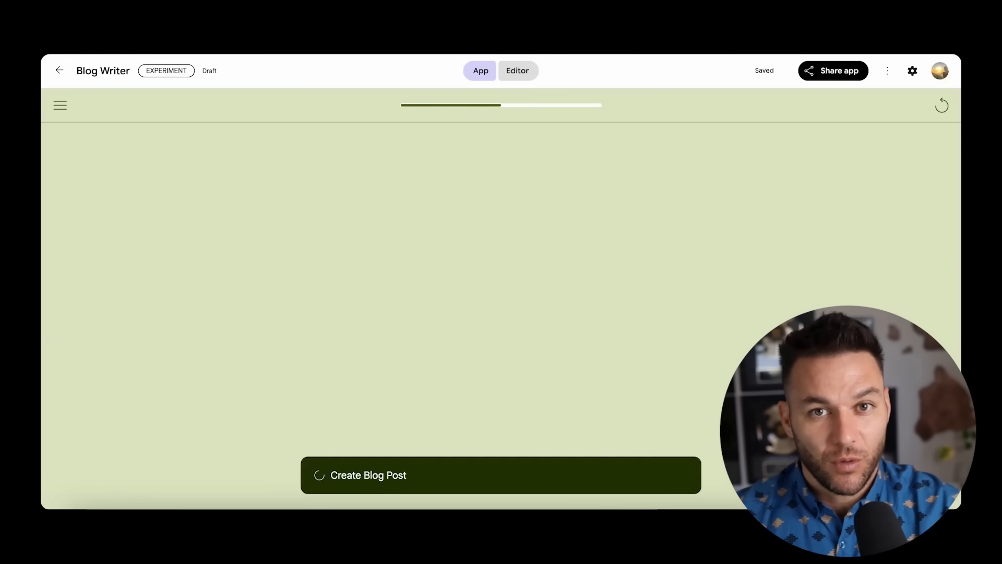
pyautogui.moveTo(784, 95)
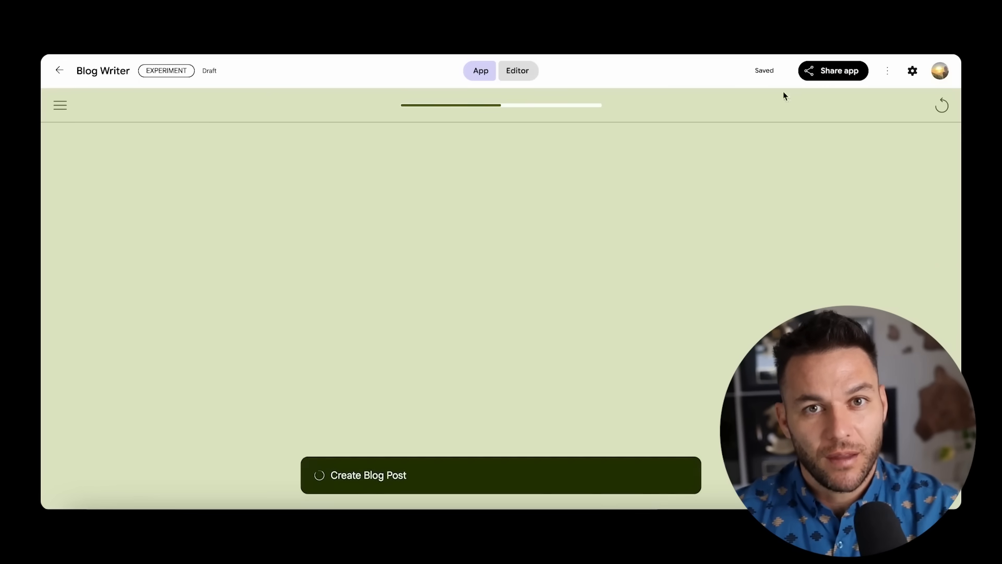
pyautogui.click(833, 71)
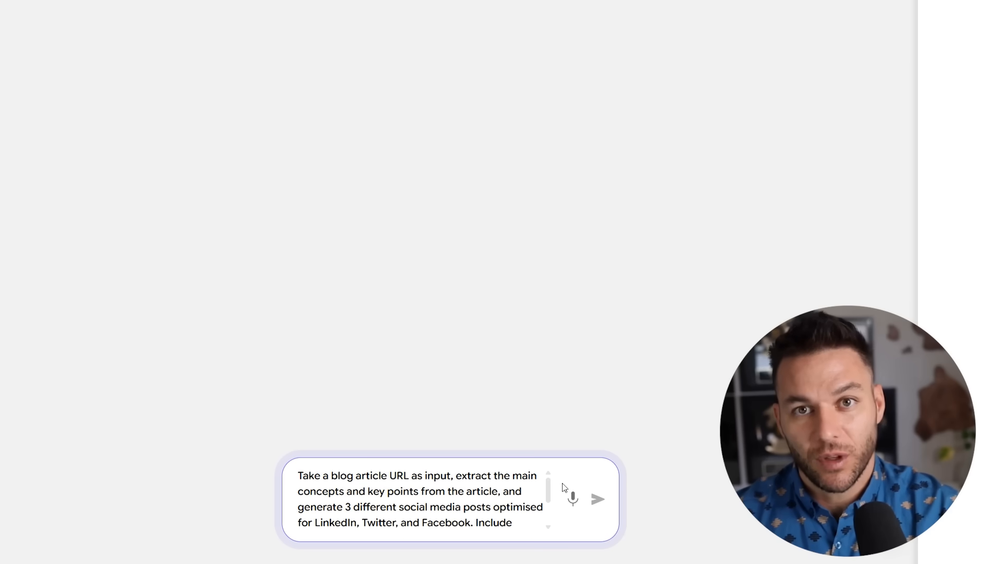
# - Submit the blog-URL-to-social-posts app description and preview its LinkedIn, Twitter and Facebook posts
pyautogui.scroll(-3)
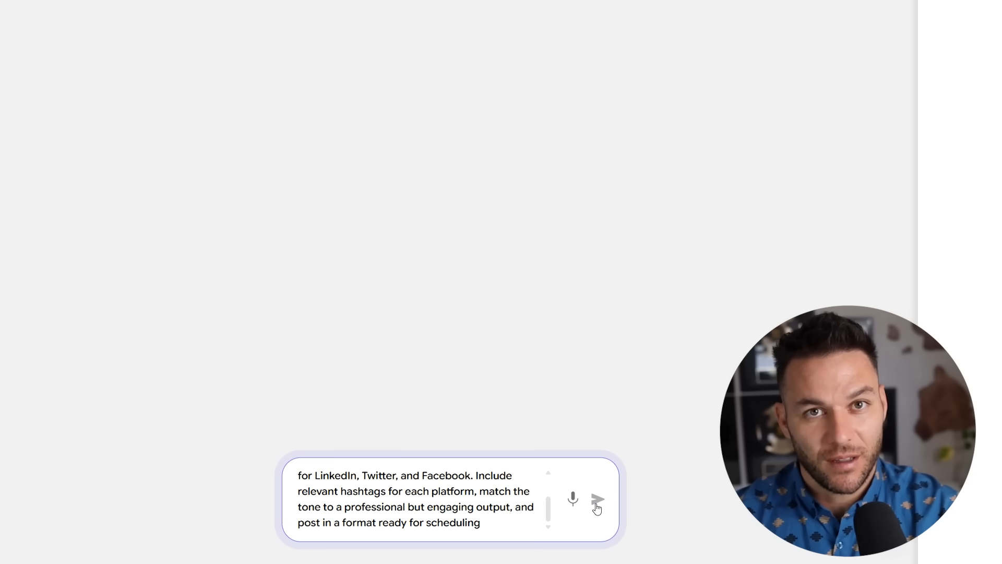
pyautogui.click(598, 498)
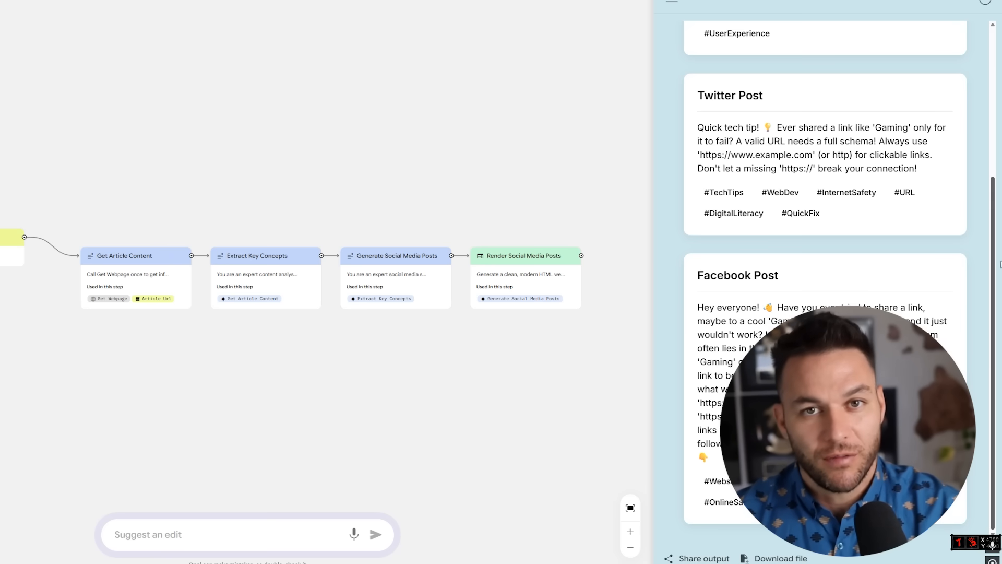
pyautogui.scroll(3)
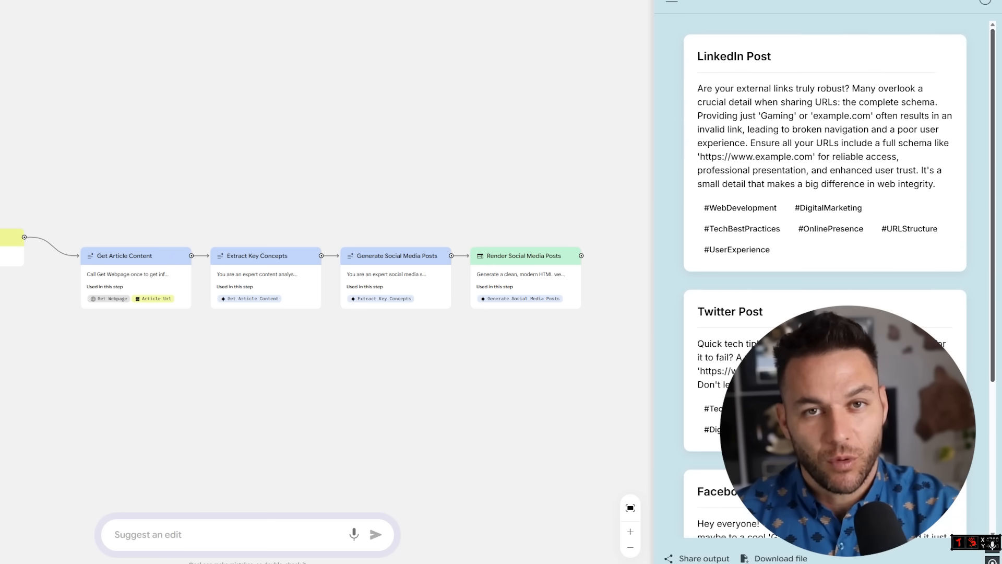